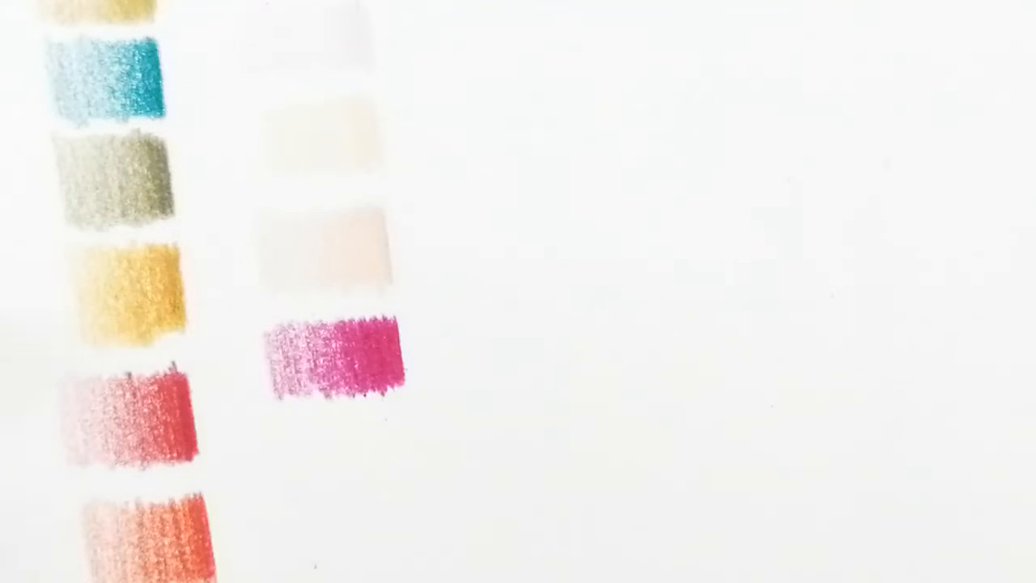
scroll(down, 3)
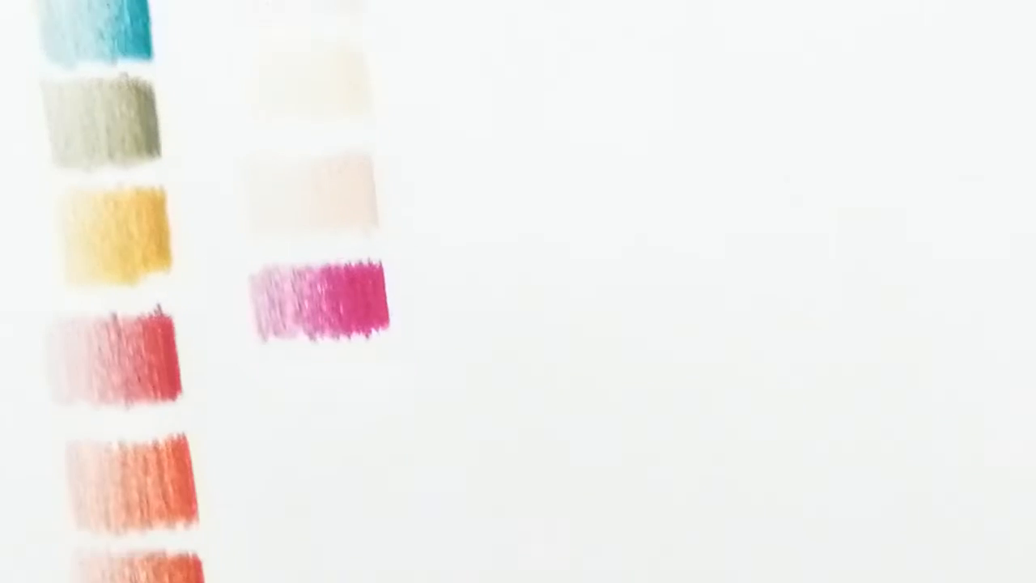